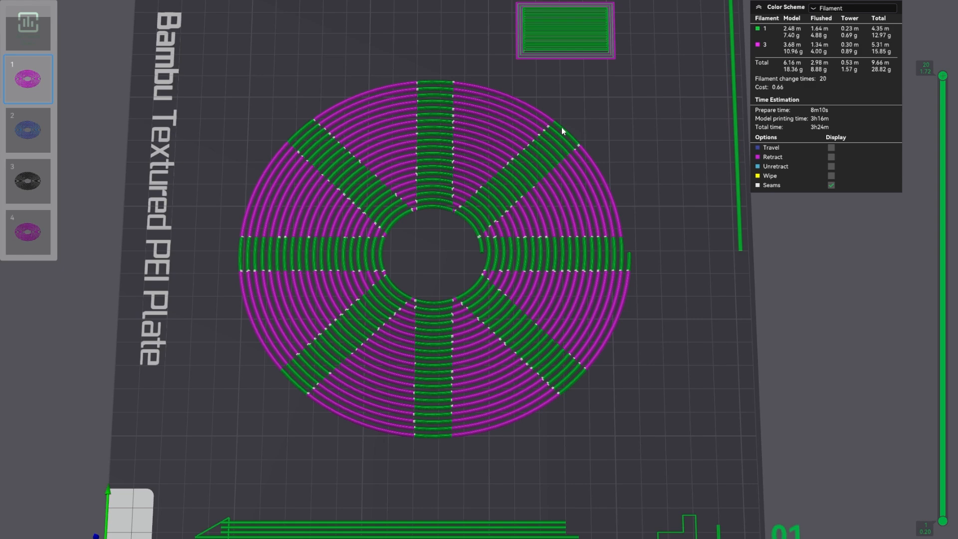
{"action": "mouse_move", "coordinate": [871, 9]}
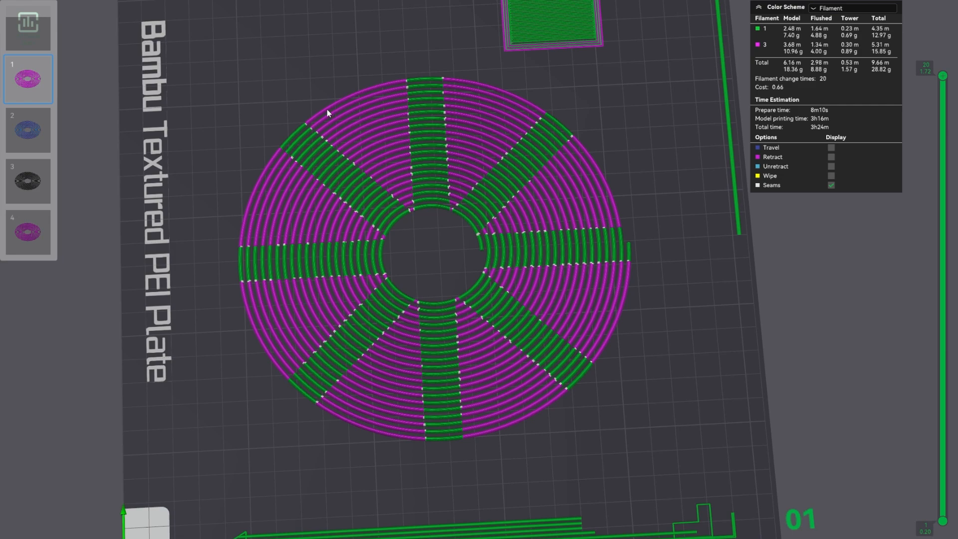
{"action": "mouse_move", "coordinate": [433, 156]}
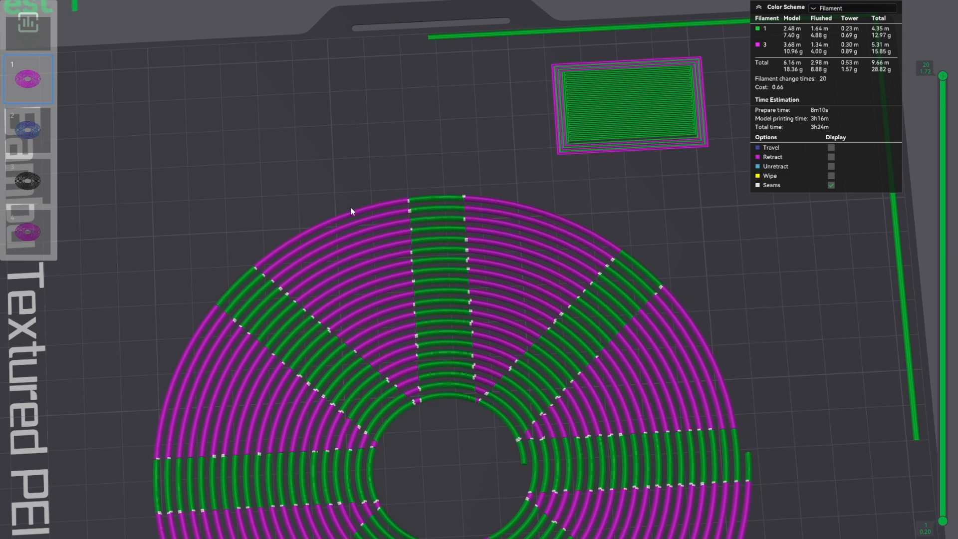
{"action": "mouse_move", "coordinate": [438, 331]}
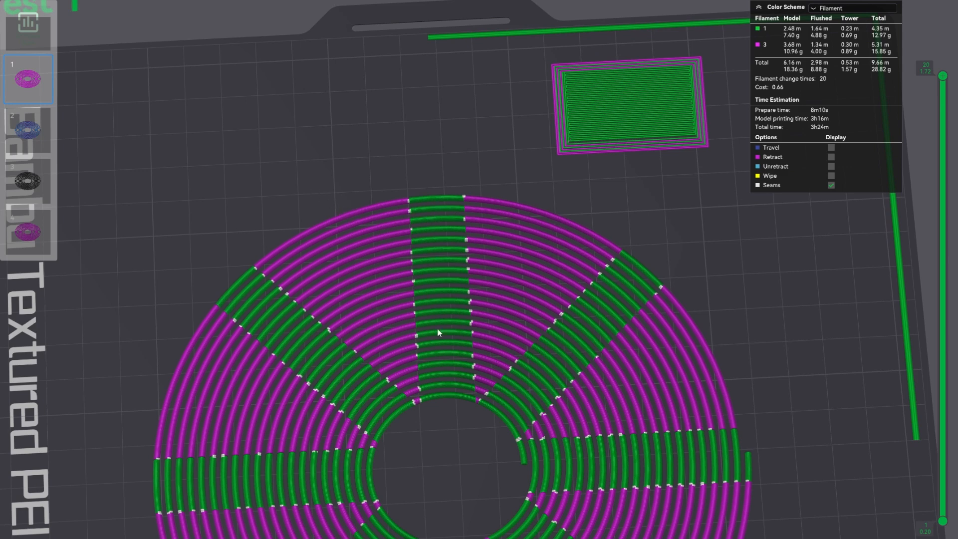
{"action": "mouse_move", "coordinate": [362, 278]}
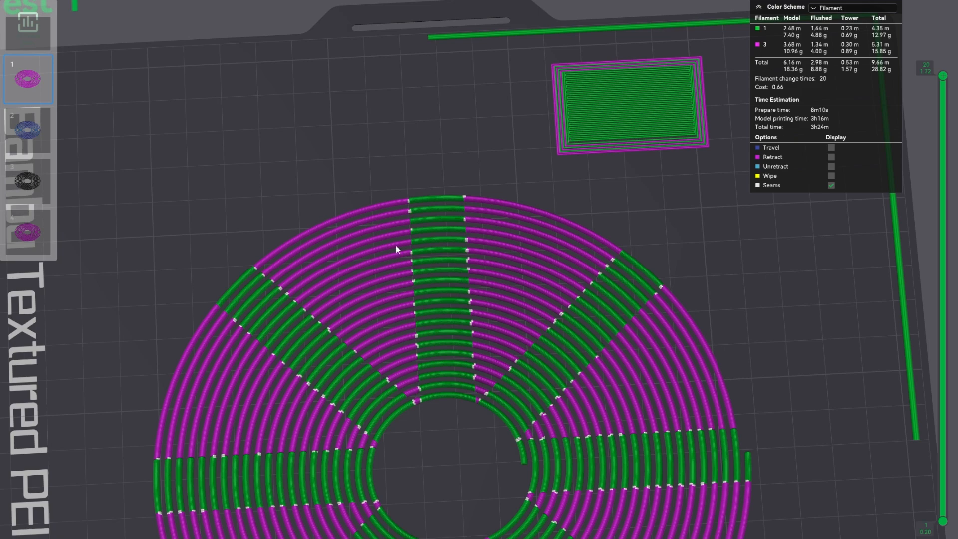
Step: Orbit the plate-2 spiral to inspect its blue, green and purple colour transitions
{"action": "left_click_drag", "start_coordinate": [396, 248], "coordinate": [445, 338]}
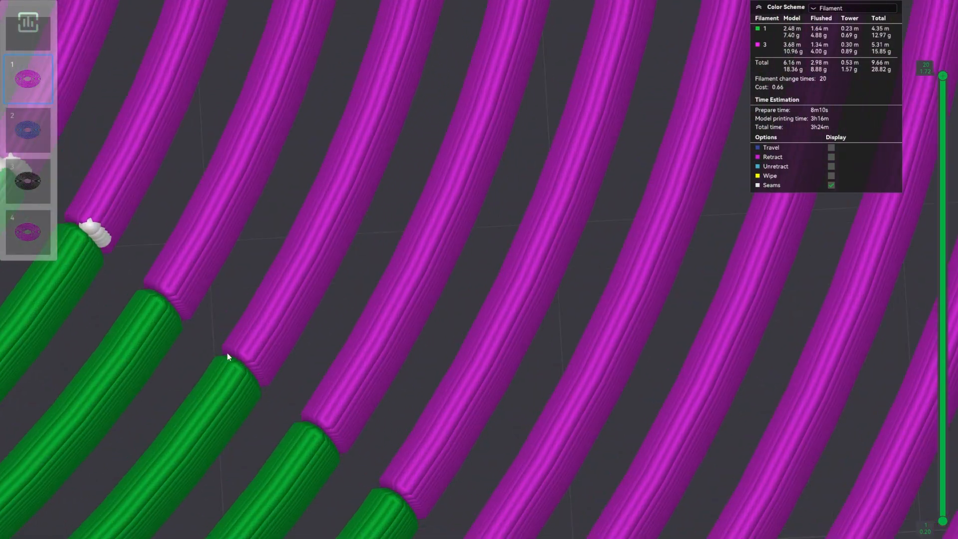
{"action": "mouse_move", "coordinate": [257, 385]}
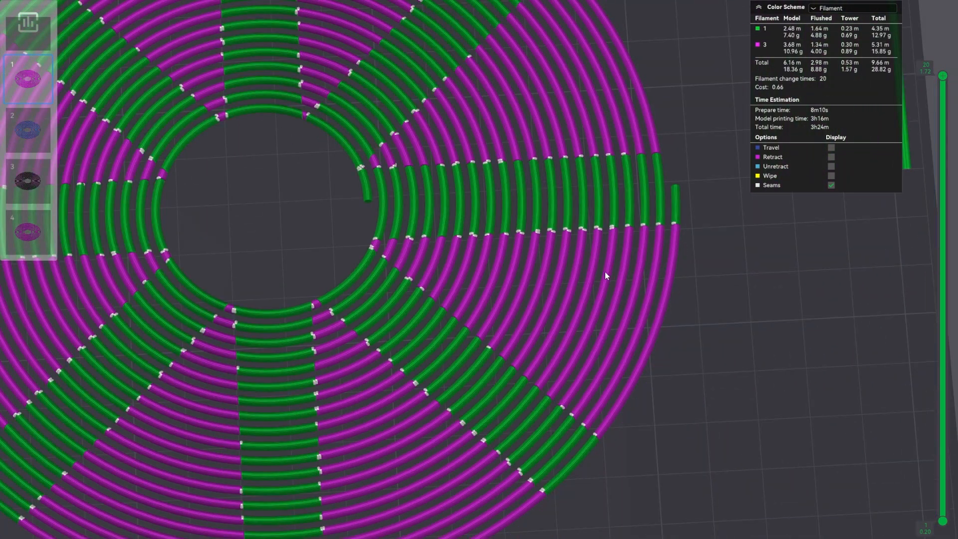
{"action": "mouse_move", "coordinate": [389, 307]}
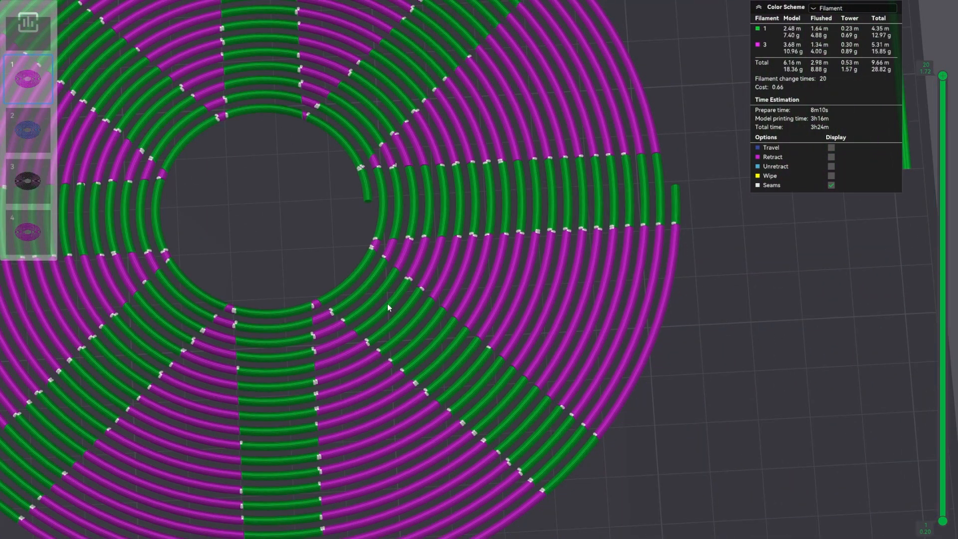
{"action": "mouse_move", "coordinate": [699, 346]}
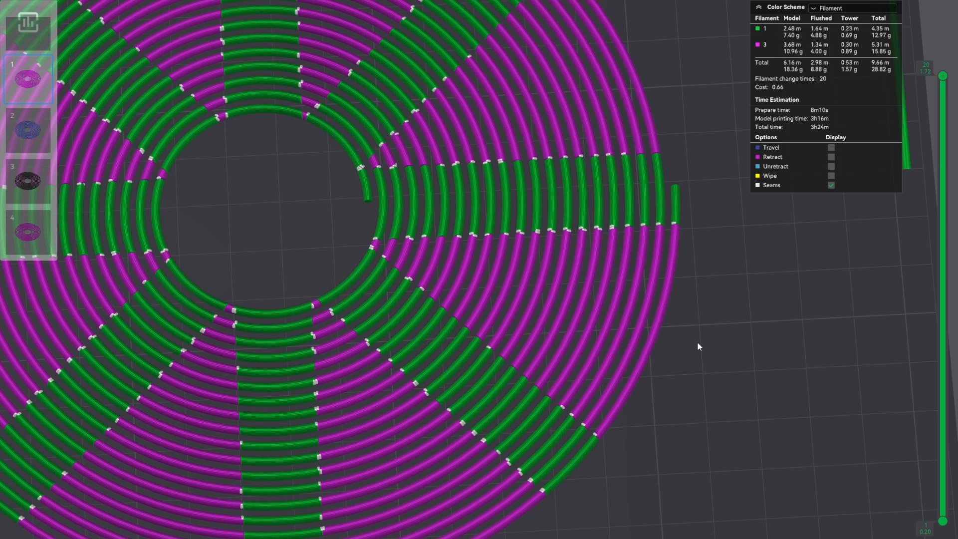
{"action": "mouse_move", "coordinate": [606, 435]}
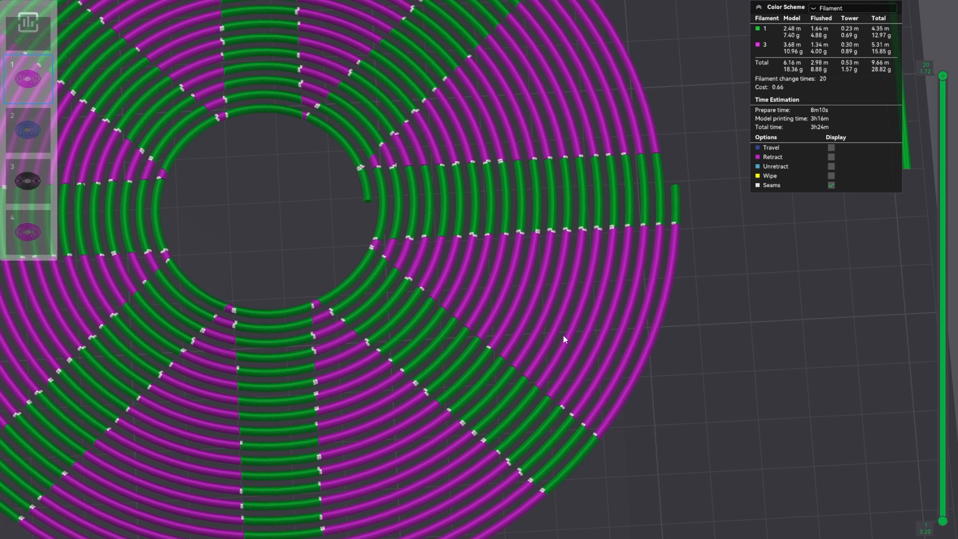
{"action": "mouse_move", "coordinate": [569, 322]}
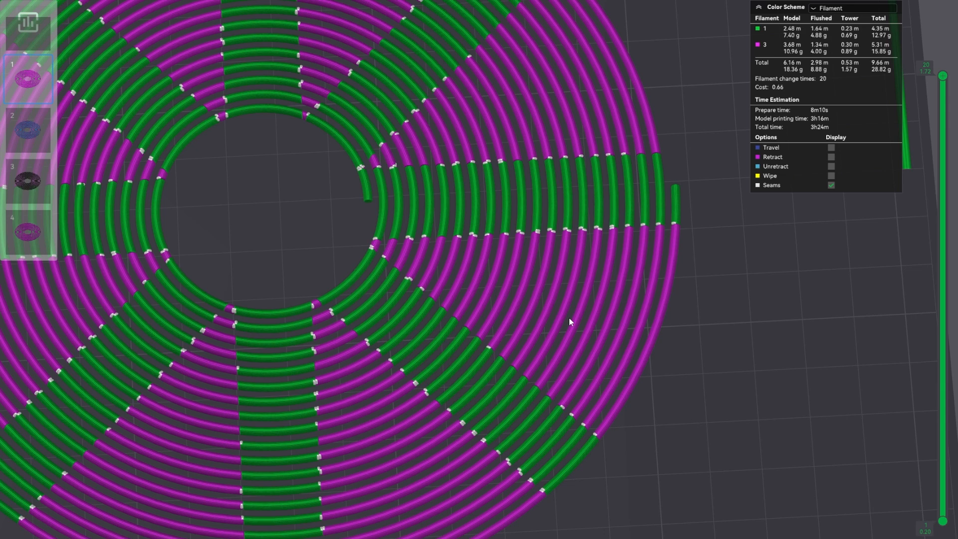
{"action": "mouse_move", "coordinate": [571, 338]}
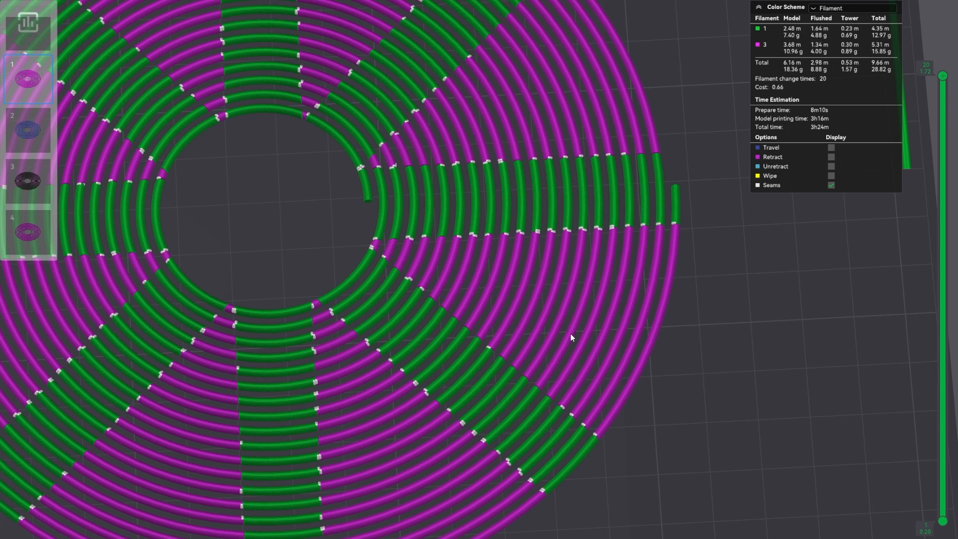
{"action": "mouse_move", "coordinate": [573, 363]}
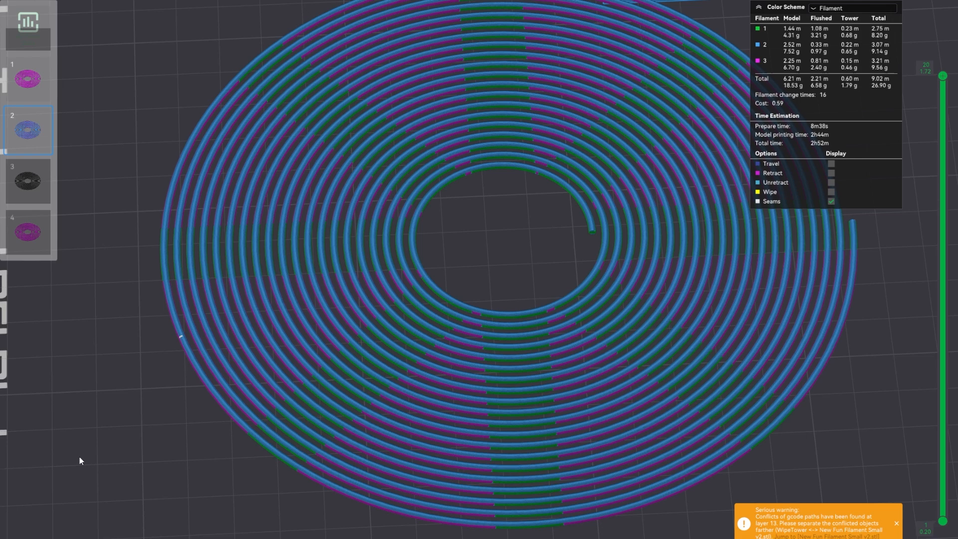
{"action": "mouse_move", "coordinate": [316, 530]}
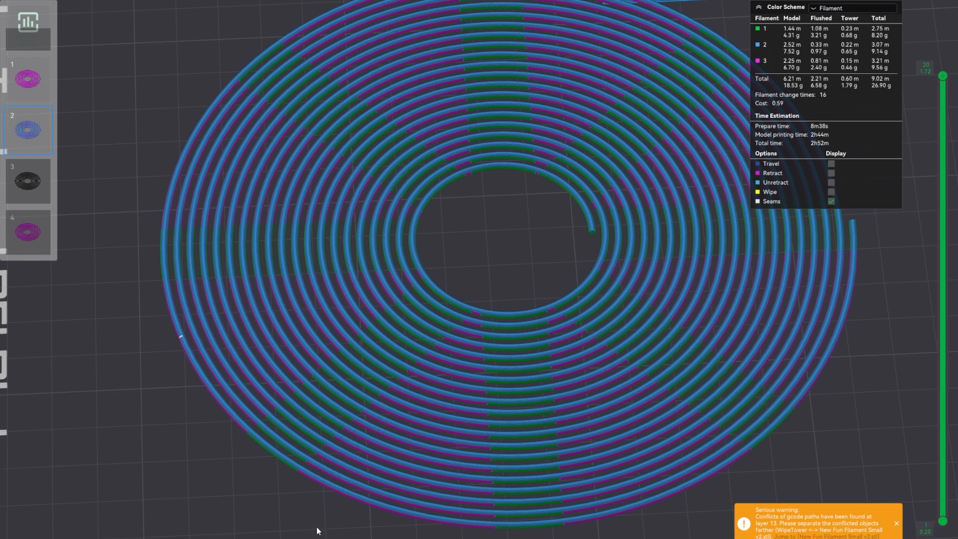
{"action": "mouse_move", "coordinate": [347, 402]}
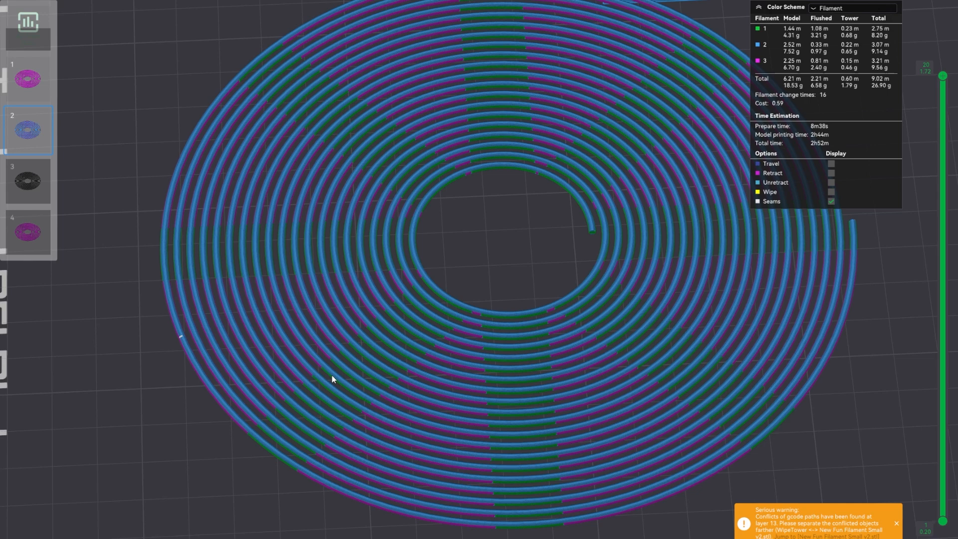
{"action": "mouse_move", "coordinate": [339, 377]}
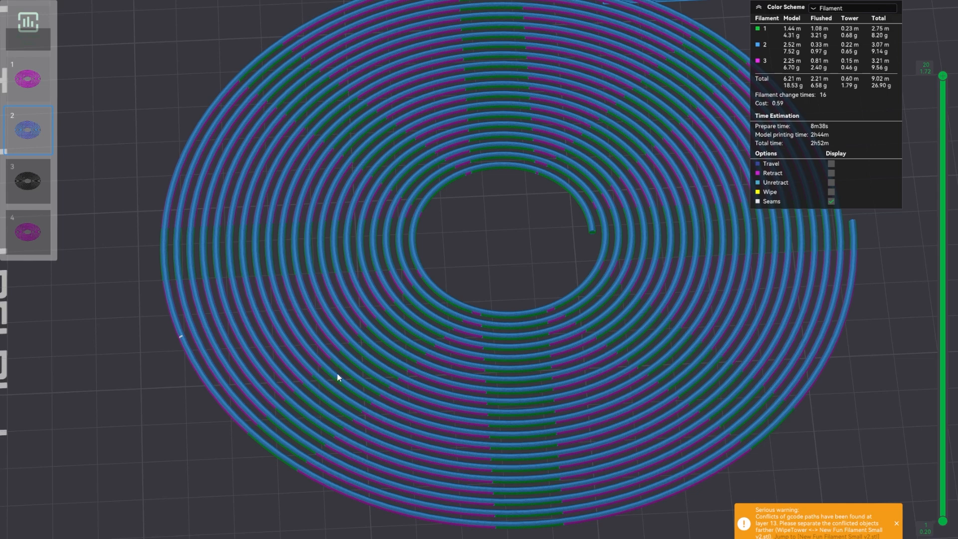
{"action": "mouse_move", "coordinate": [665, 80]}
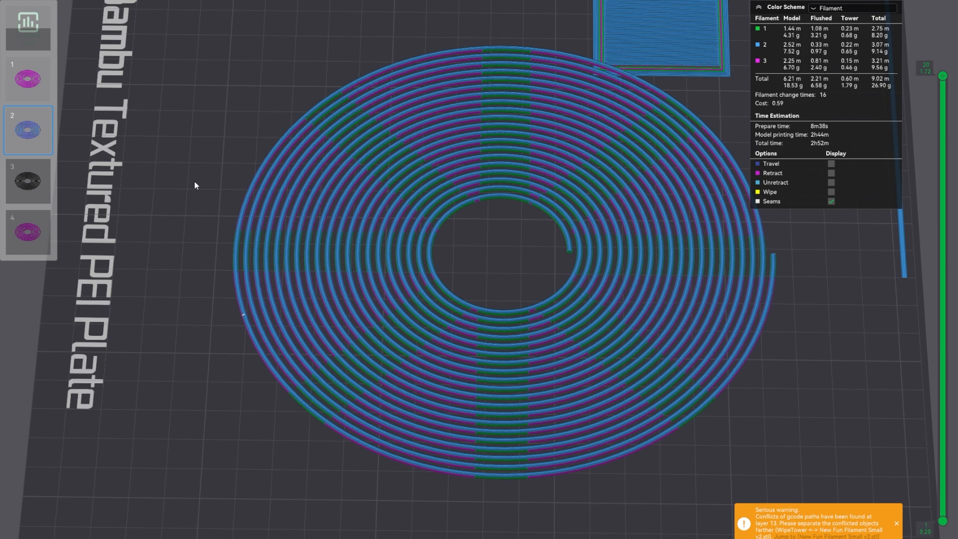
{"action": "mouse_move", "coordinate": [219, 238]}
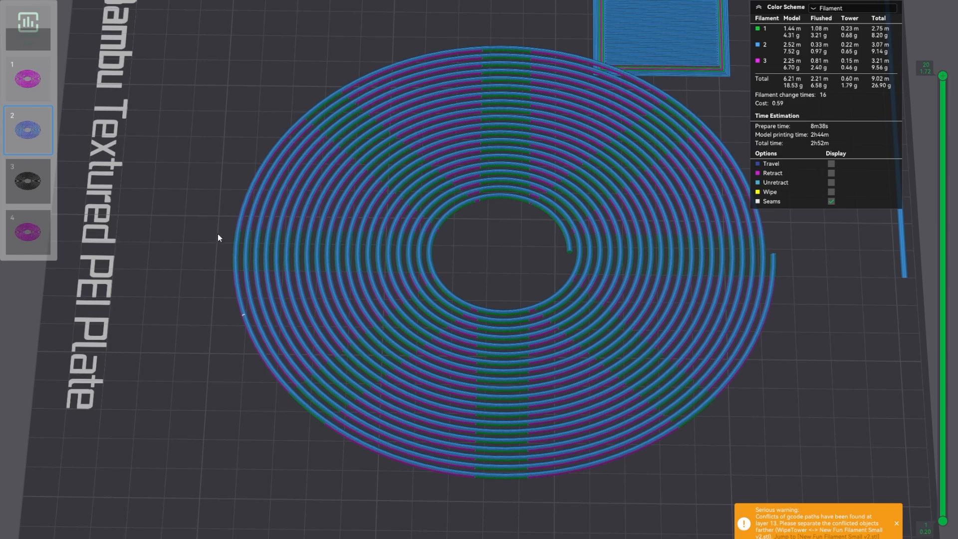
Step: Scrub the Test 3 (Single Cone) preview down to an early layer, then back to all layers
{"action": "left_click", "coordinate": [28, 231]}
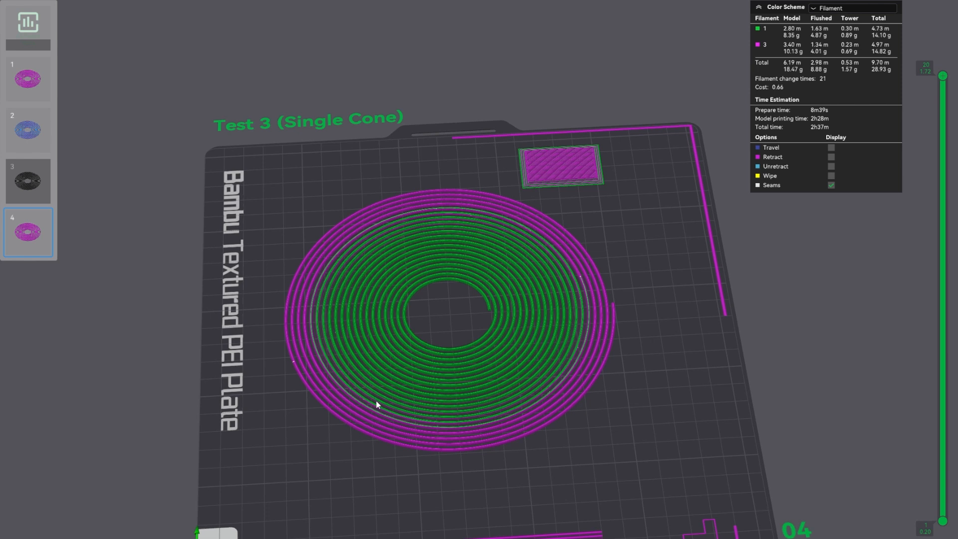
{"action": "mouse_move", "coordinate": [708, 436]}
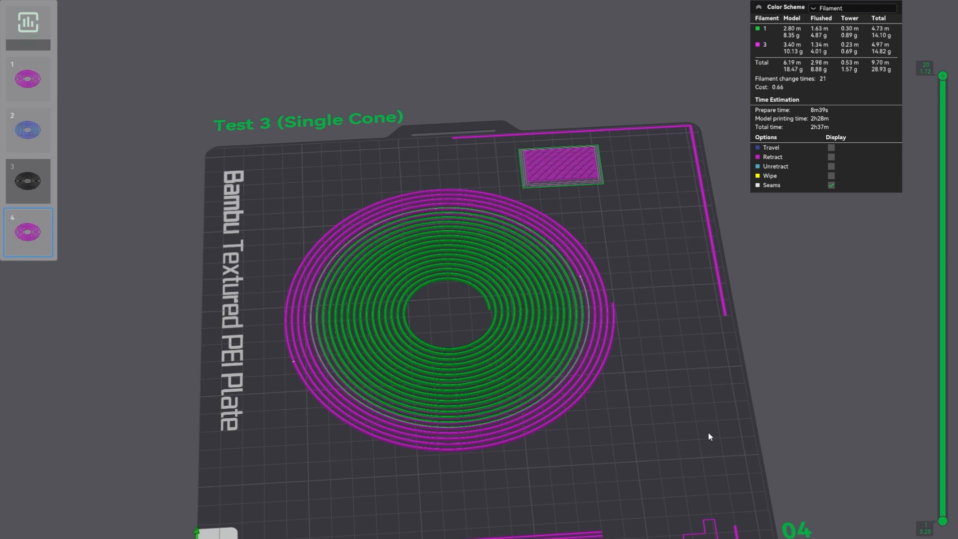
{"action": "mouse_move", "coordinate": [556, 299]}
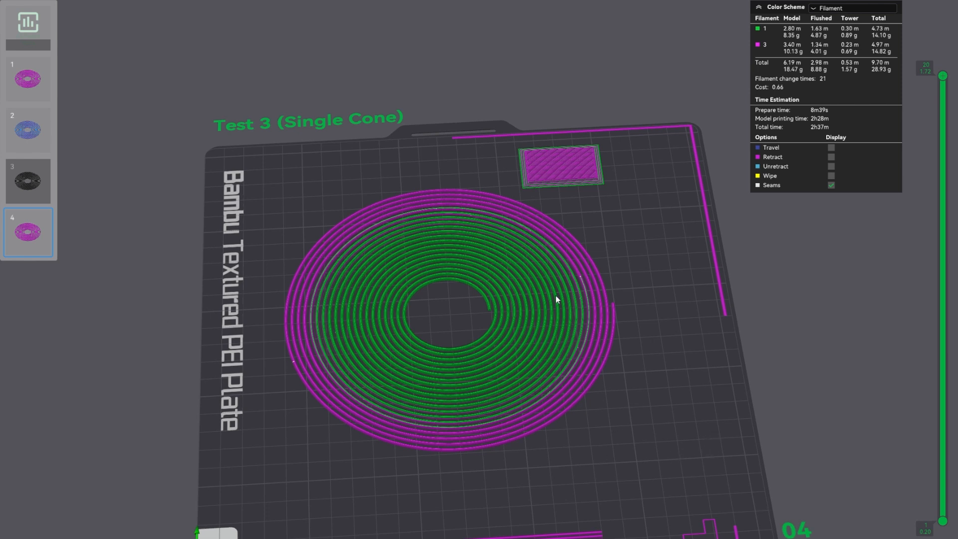
{"action": "mouse_move", "coordinate": [260, 265]}
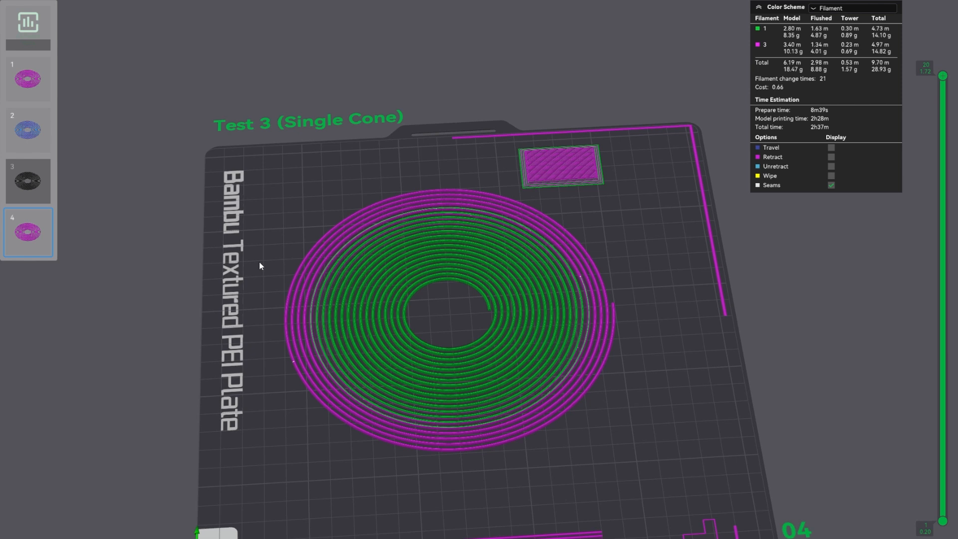
{"action": "mouse_move", "coordinate": [327, 282]}
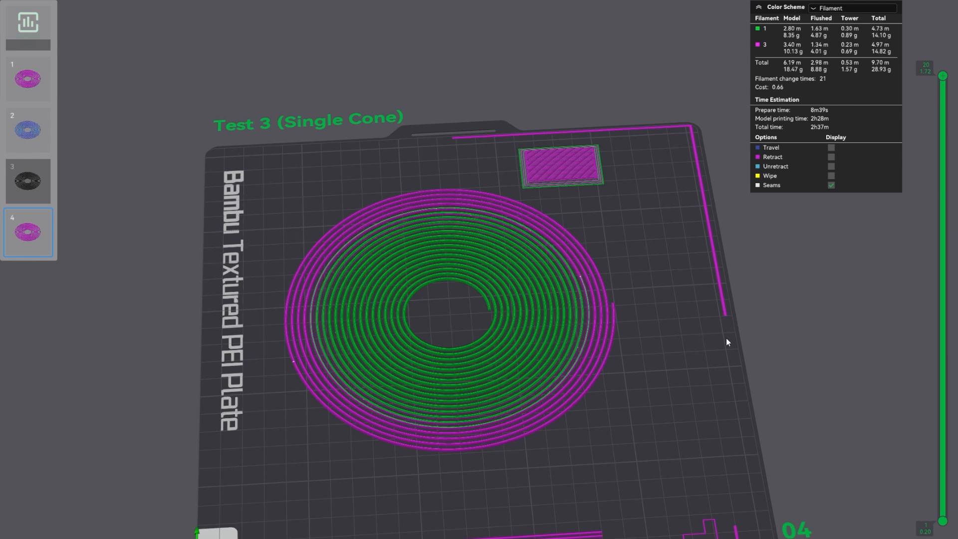
{"action": "mouse_move", "coordinate": [512, 318]}
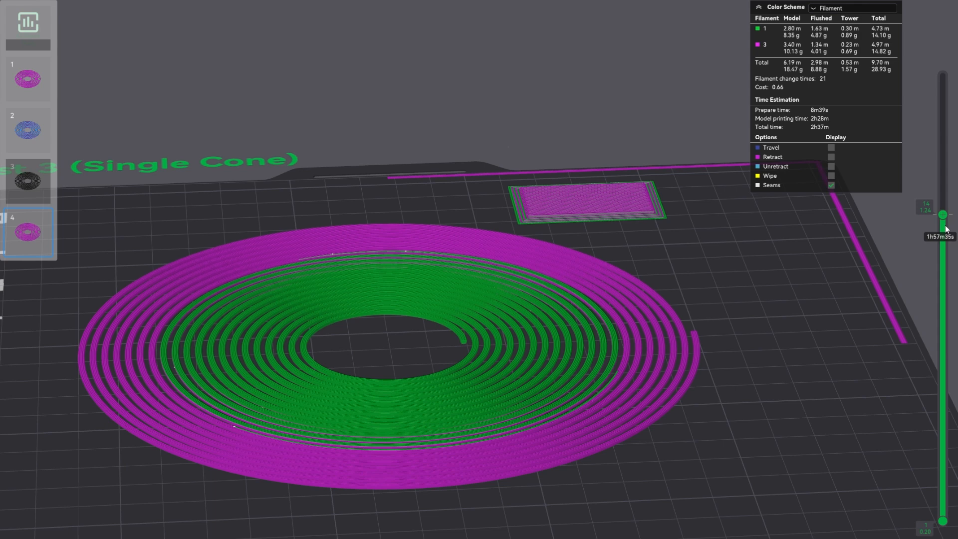
{"action": "left_click_drag", "start_coordinate": [943, 214], "coordinate": [943, 416]}
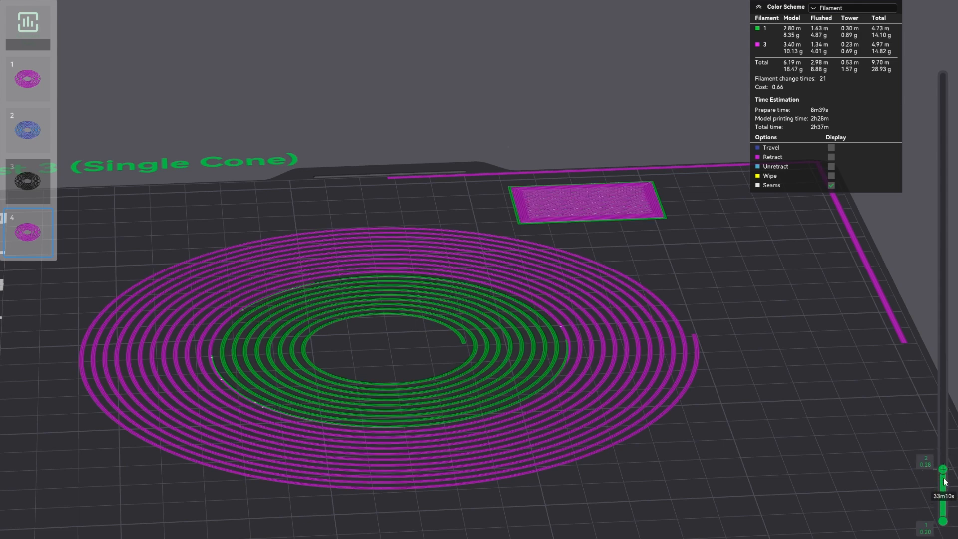
{"action": "left_click_drag", "start_coordinate": [943, 469], "coordinate": [943, 282]}
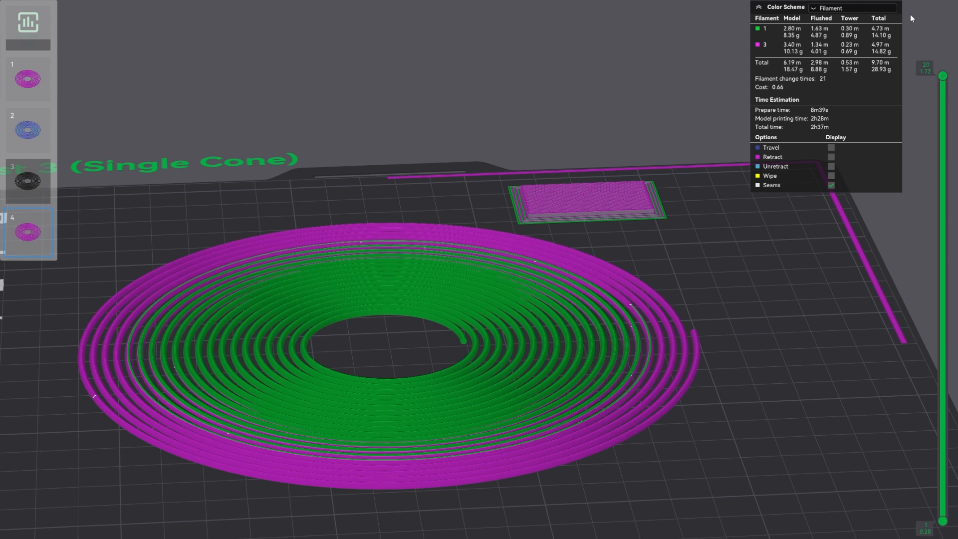
{"action": "mouse_move", "coordinate": [771, 337]}
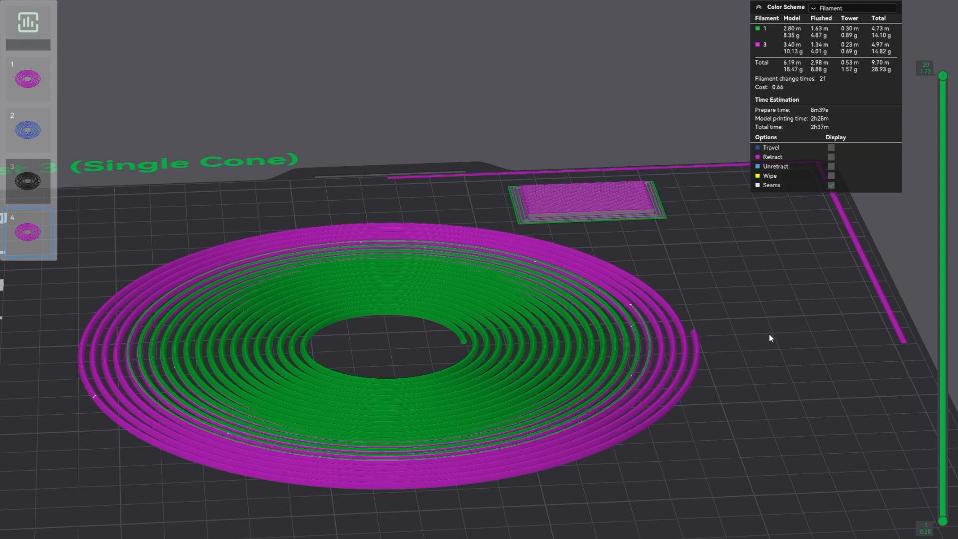
{"action": "mouse_move", "coordinate": [421, 322]}
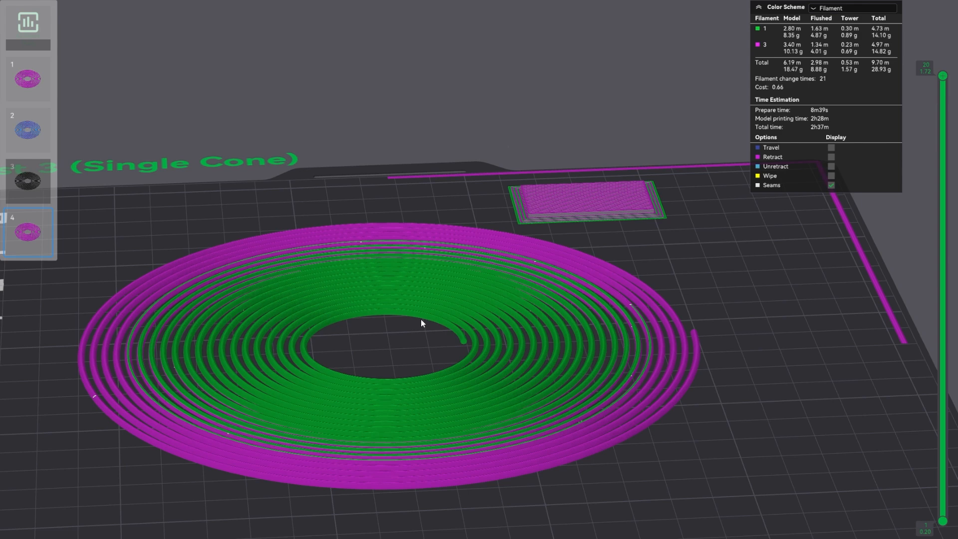
{"action": "mouse_move", "coordinate": [712, 317]}
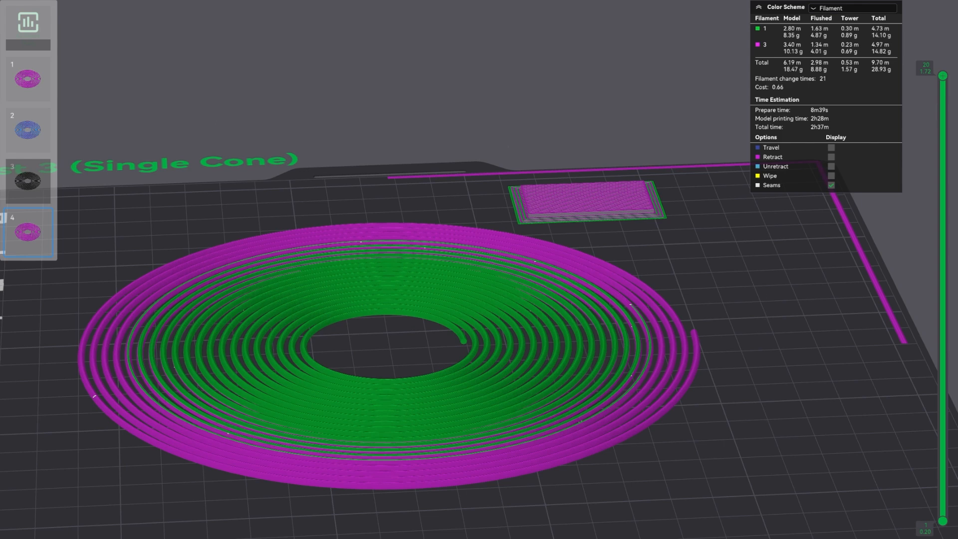
Step: Preview Test 4 (Double Cone) and scrub down through its first few layers
{"action": "left_click", "coordinate": [27, 181]}
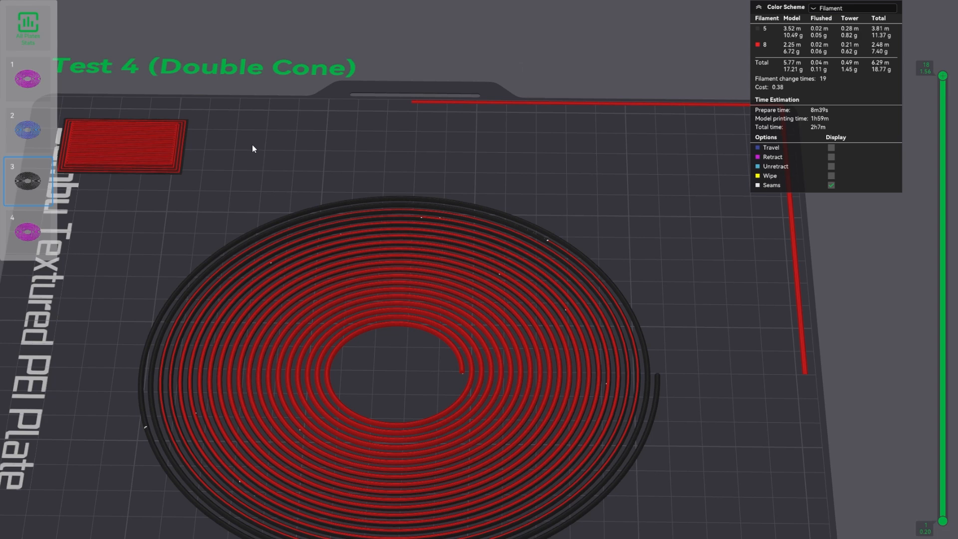
{"action": "mouse_move", "coordinate": [683, 471]}
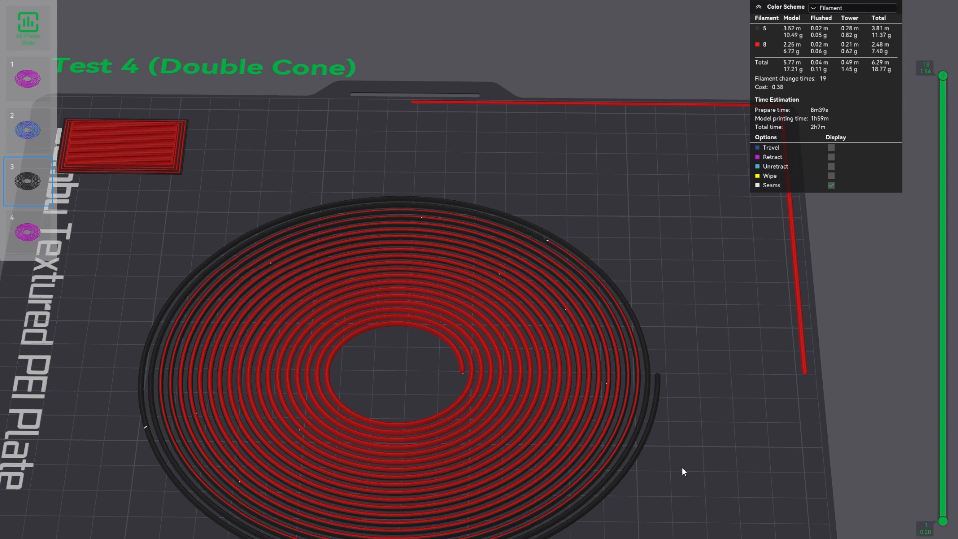
{"action": "mouse_move", "coordinate": [689, 446]}
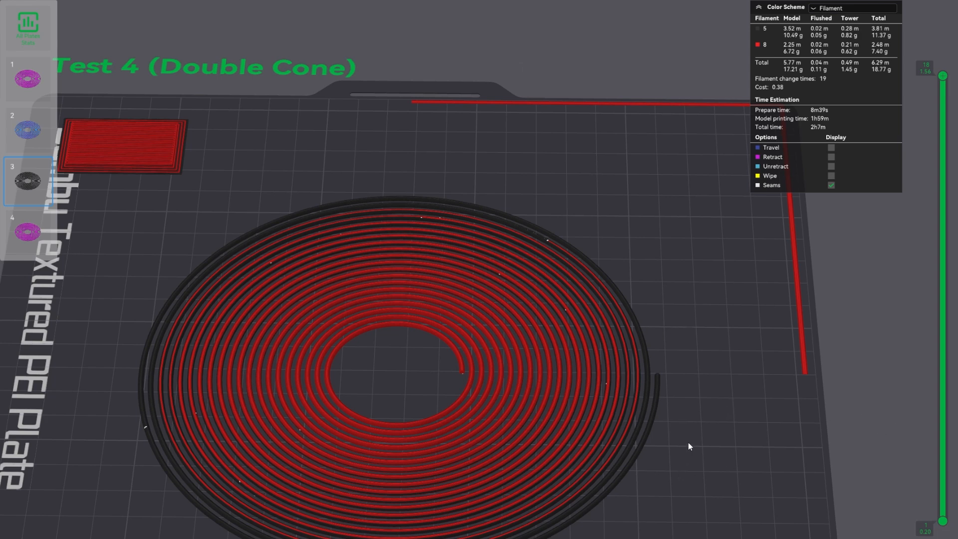
{"action": "mouse_move", "coordinate": [533, 504]}
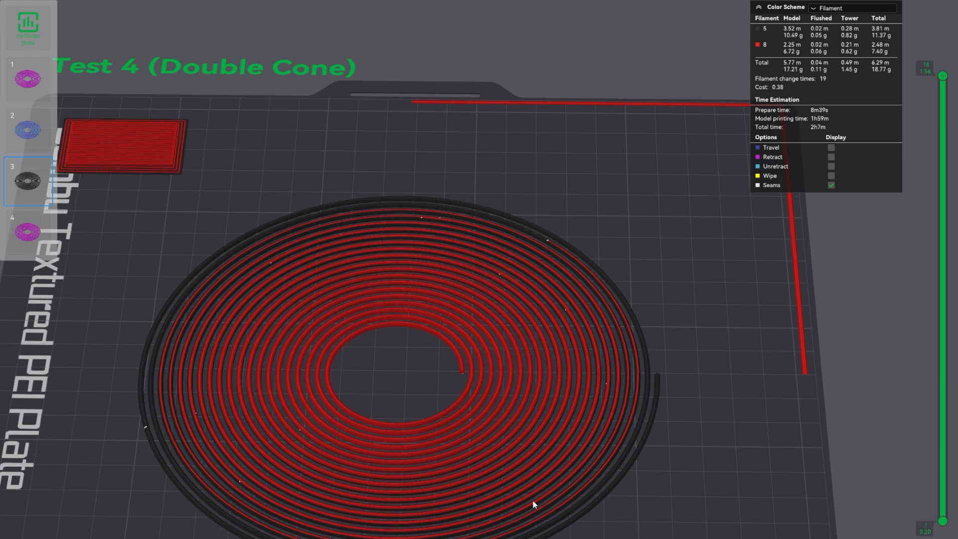
{"action": "mouse_move", "coordinate": [405, 452]}
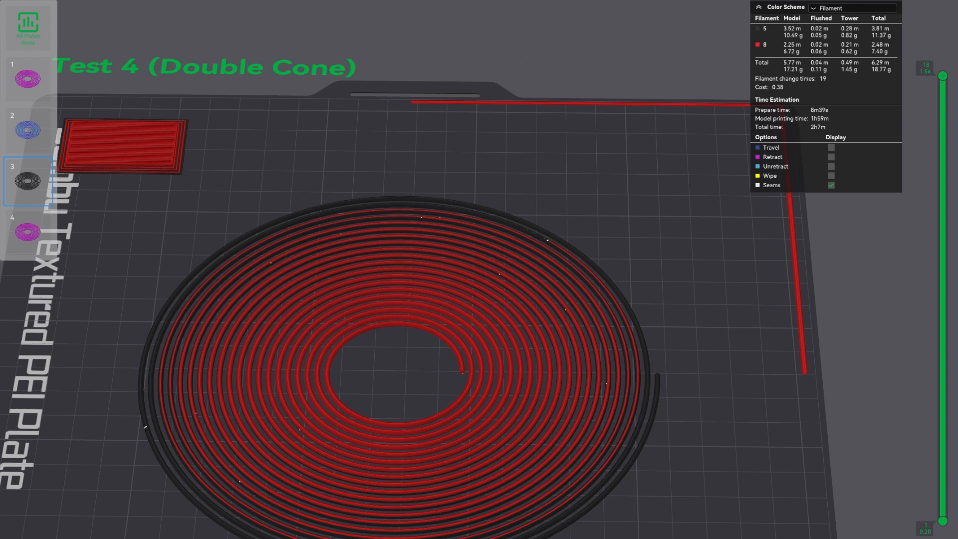
{"action": "mouse_move", "coordinate": [392, 36]}
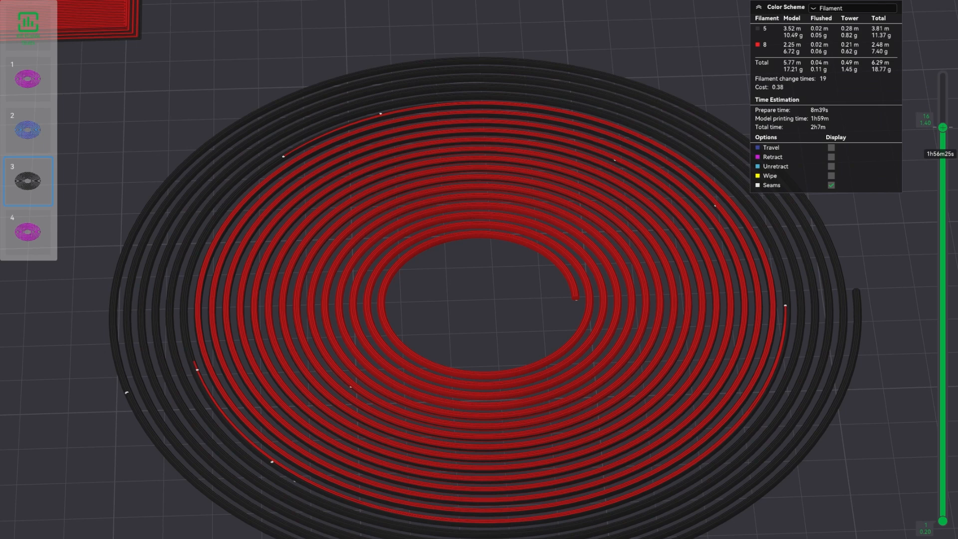
{"action": "left_click_drag", "start_coordinate": [943, 127], "coordinate": [943, 386]}
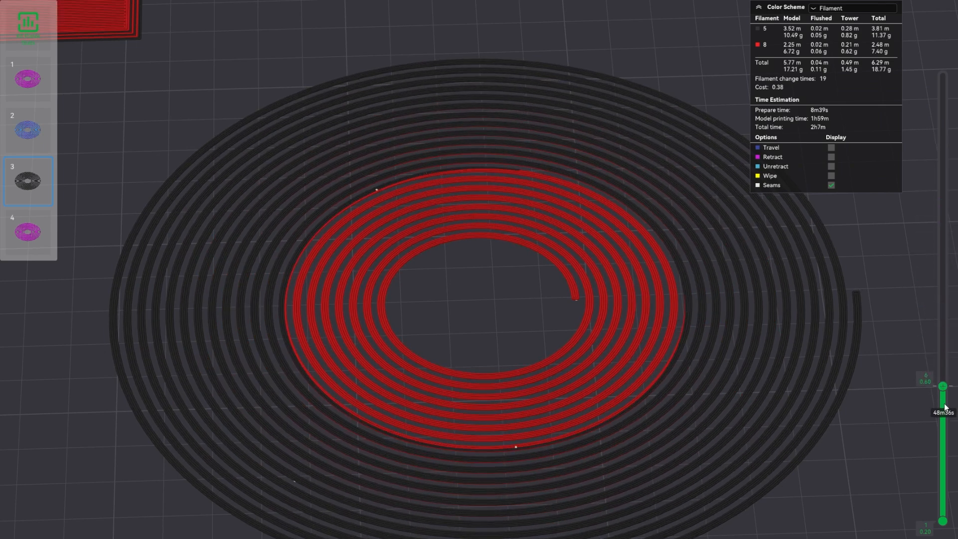
{"action": "left_click_drag", "start_coordinate": [943, 386], "coordinate": [943, 522]}
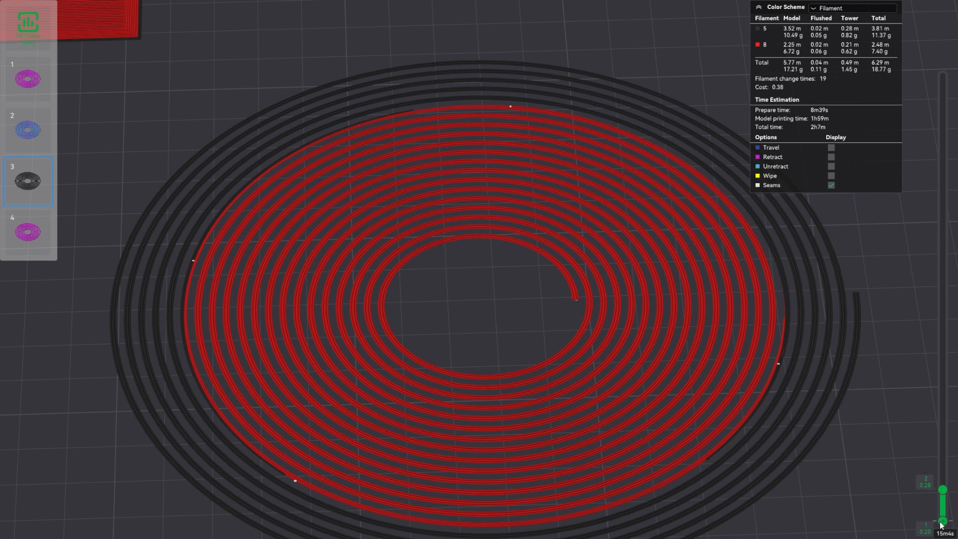
{"action": "left_click_drag", "start_coordinate": [943, 524], "coordinate": [944, 492]}
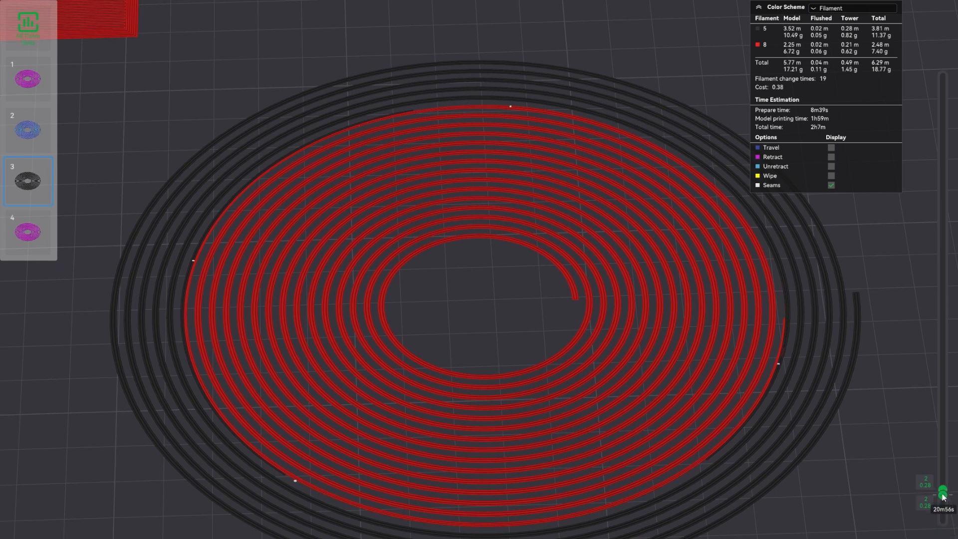
{"action": "left_click_drag", "start_coordinate": [945, 495], "coordinate": [945, 464]}
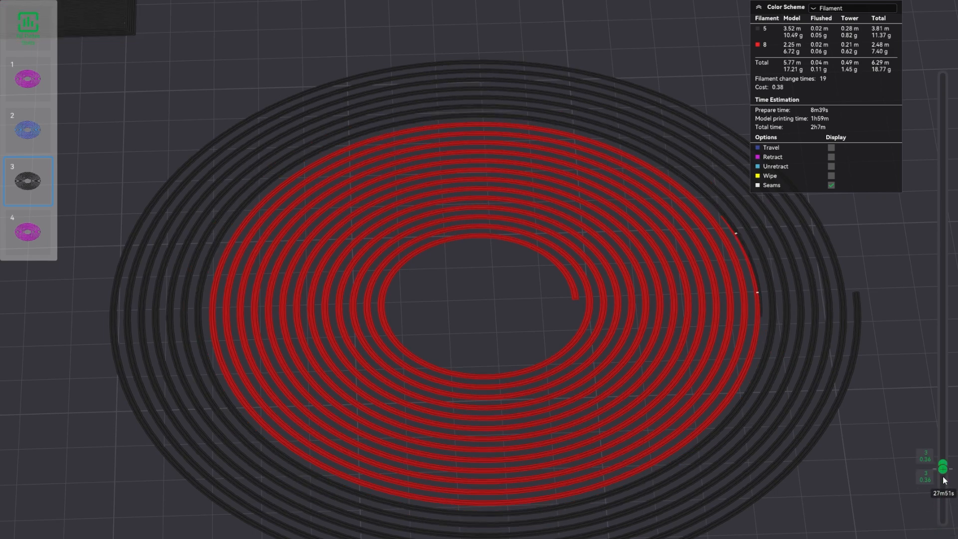
{"action": "left_click_drag", "start_coordinate": [942, 464], "coordinate": [942, 483]}
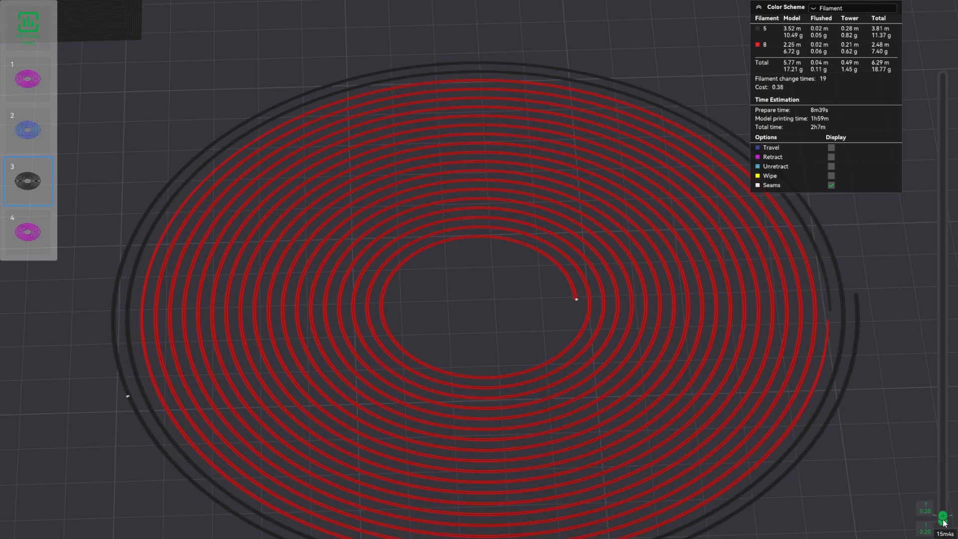
Step: Raise the layer preview through the middle toward the upper layers, watching the red band change
{"action": "left_click_drag", "start_coordinate": [943, 522], "coordinate": [944, 409]}
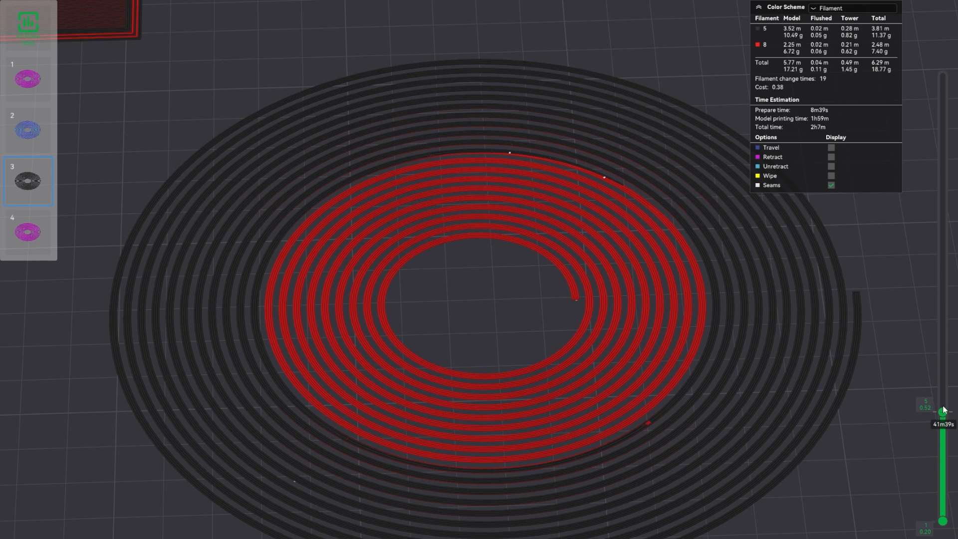
{"action": "left_click_drag", "start_coordinate": [943, 410], "coordinate": [944, 335]}
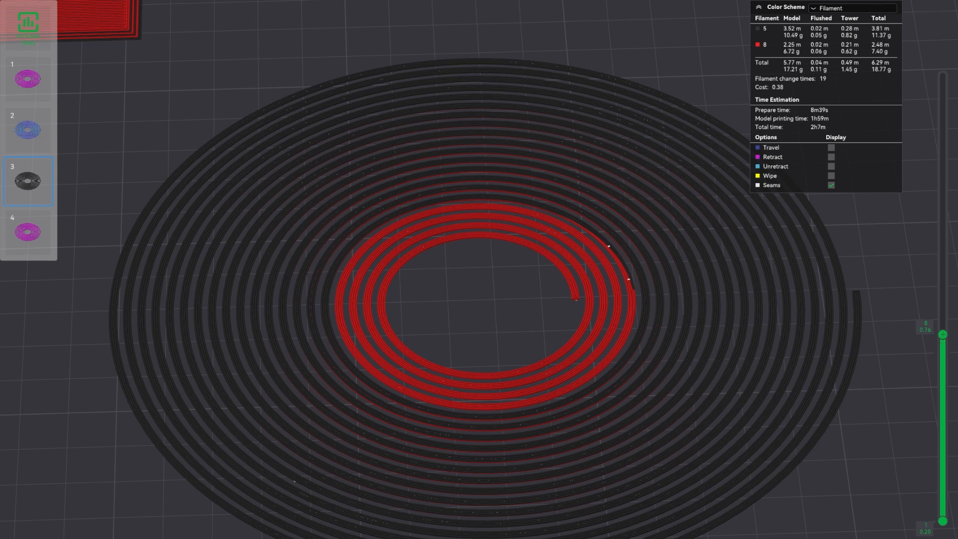
{"action": "left_click_drag", "start_coordinate": [942, 335], "coordinate": [944, 280]}
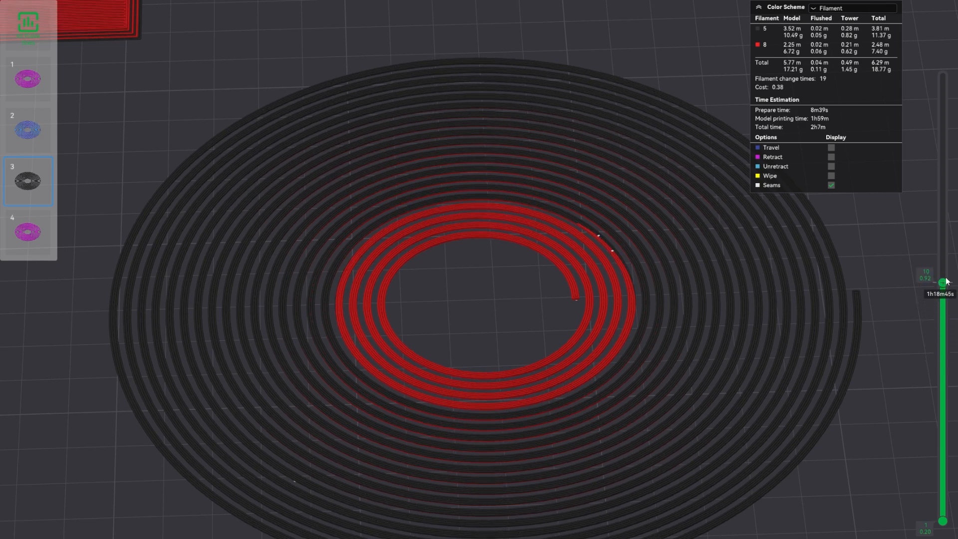
{"action": "left_click_drag", "start_coordinate": [943, 281], "coordinate": [943, 179]}
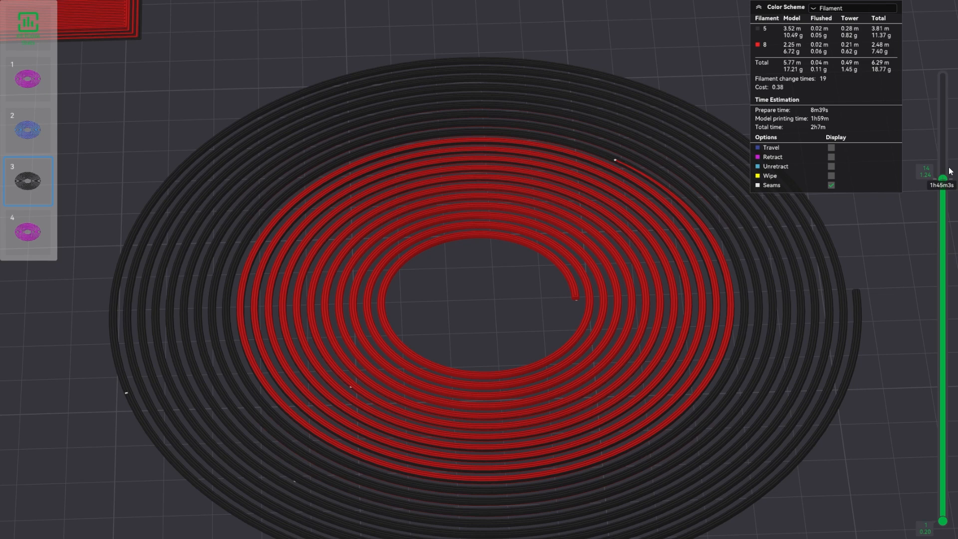
{"action": "left_click_drag", "start_coordinate": [945, 173], "coordinate": [945, 182]}
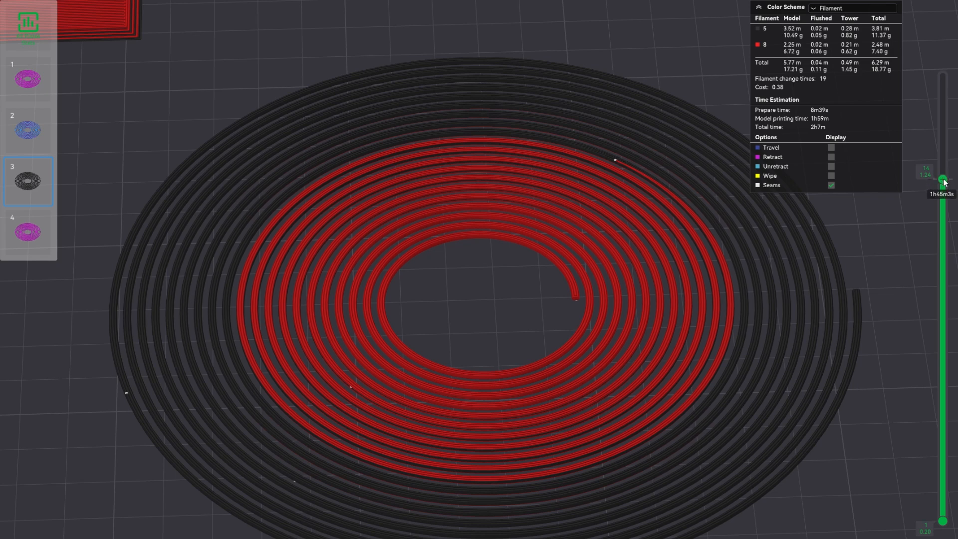